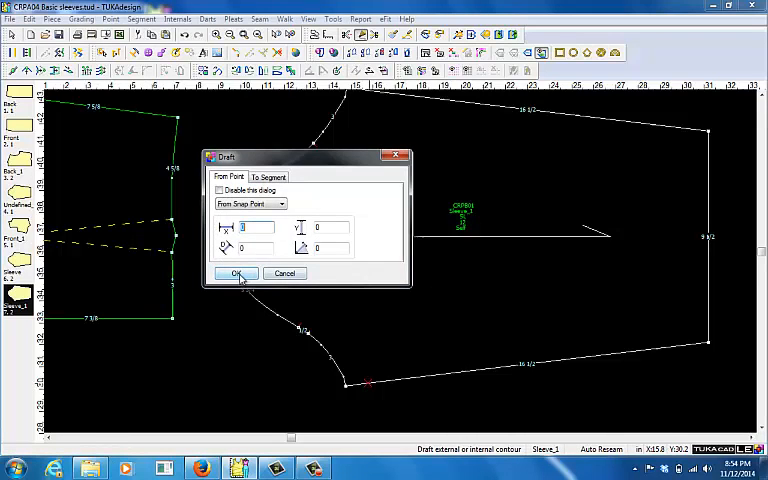
- Place the cut line's end point proportionally on the sleeve segment and add it to the contour
click(236, 272)
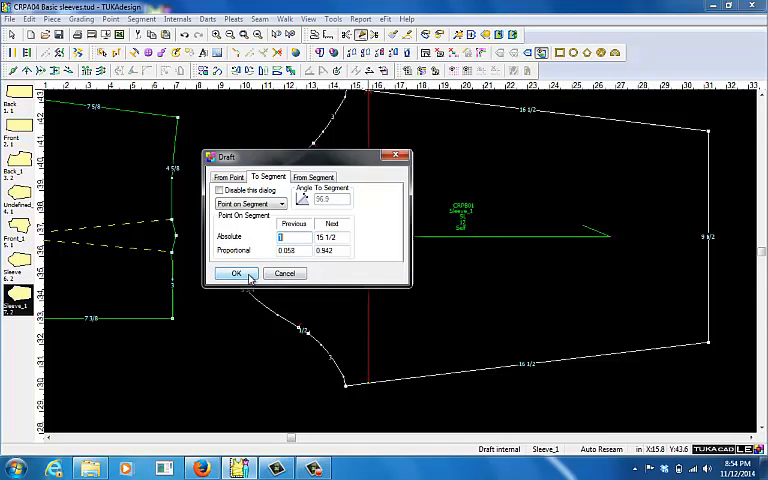
click(236, 272)
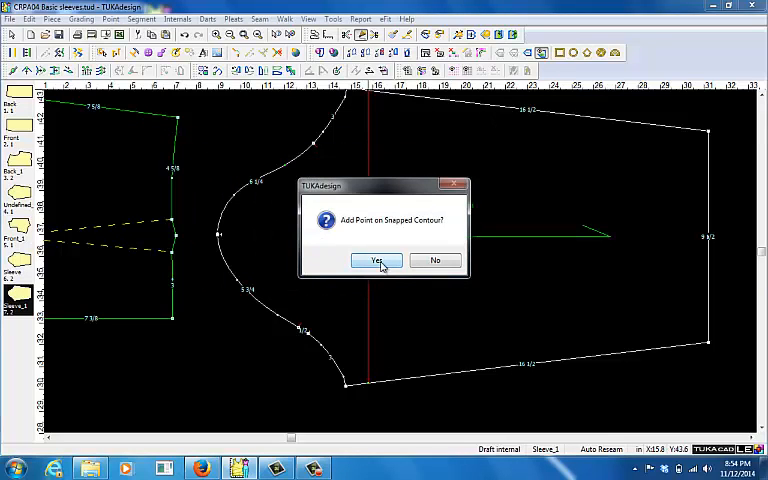
click(376, 260)
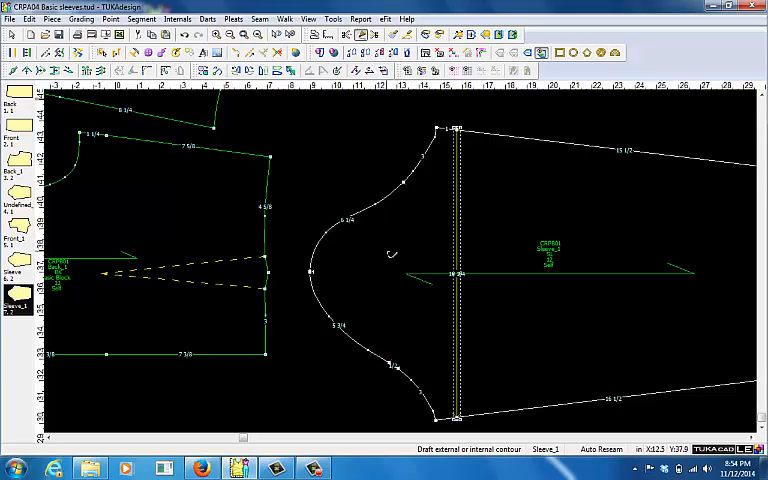
mouse_move(396, 200)
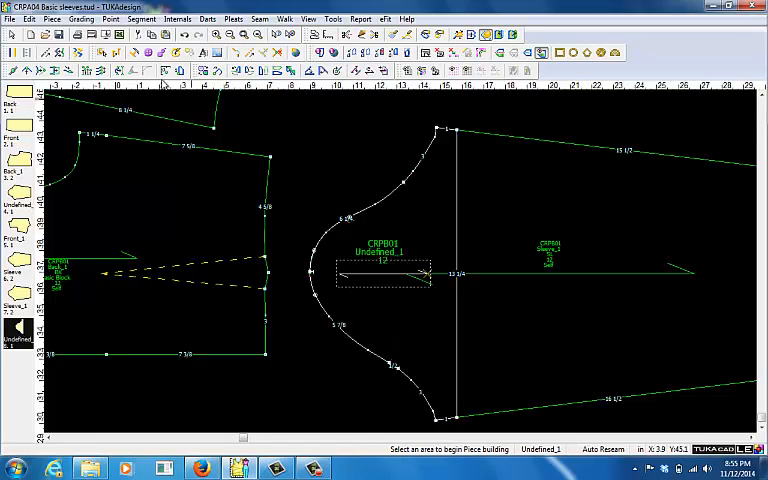
- Build the enclosed cap area into its own piece and save the changes
click(28, 18)
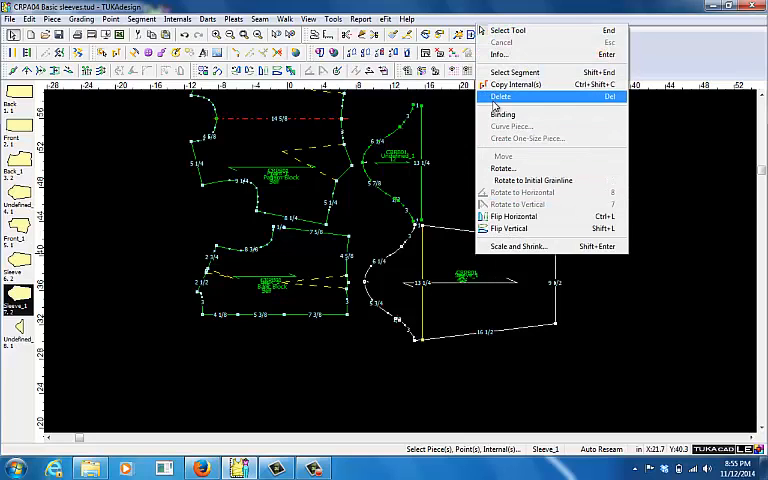
click(500, 96)
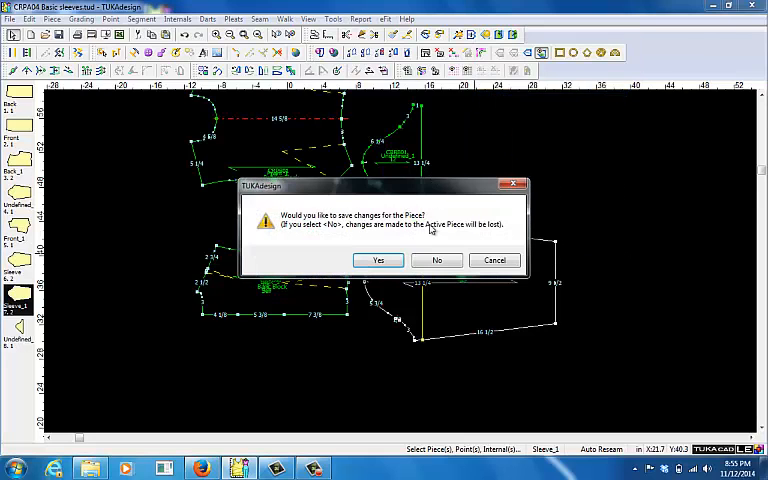
click(376, 260)
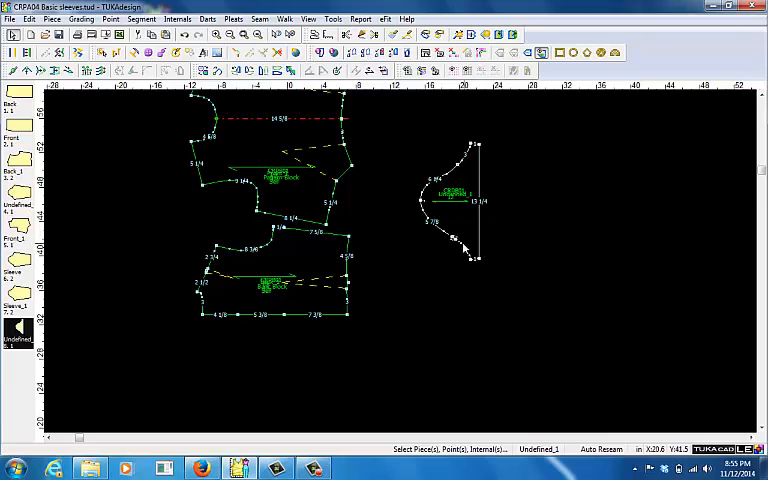
mouse_move(436, 240)
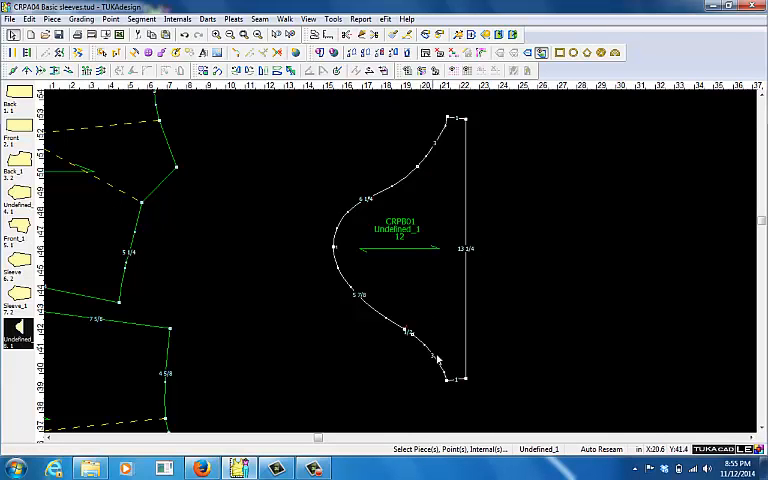
mouse_move(400, 320)
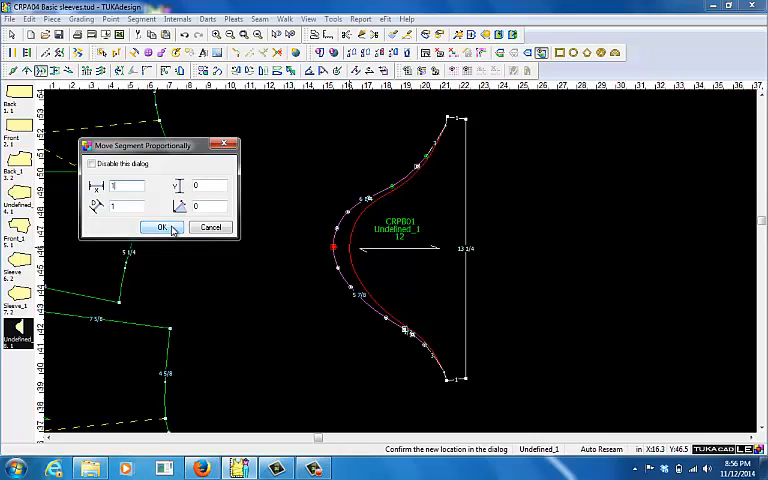
- Shift the selected cap curve segments inward to their new offset position
click(160, 228)
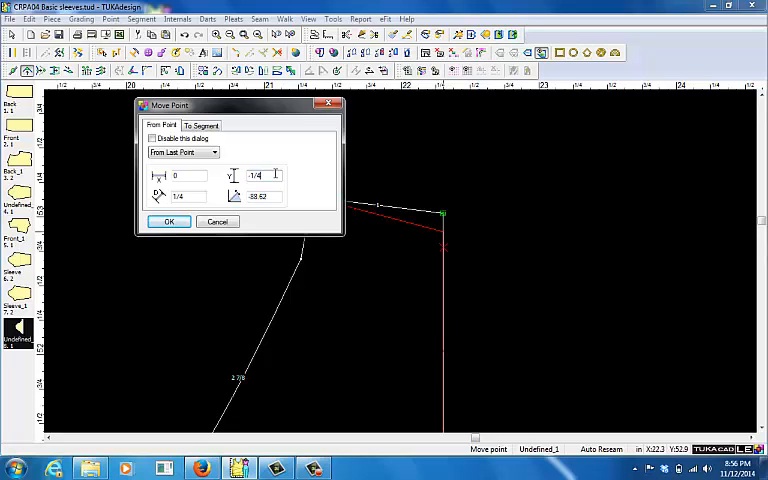
- Move both side end points inward by the entered dx/dy values to narrow the cap
click(168, 220)
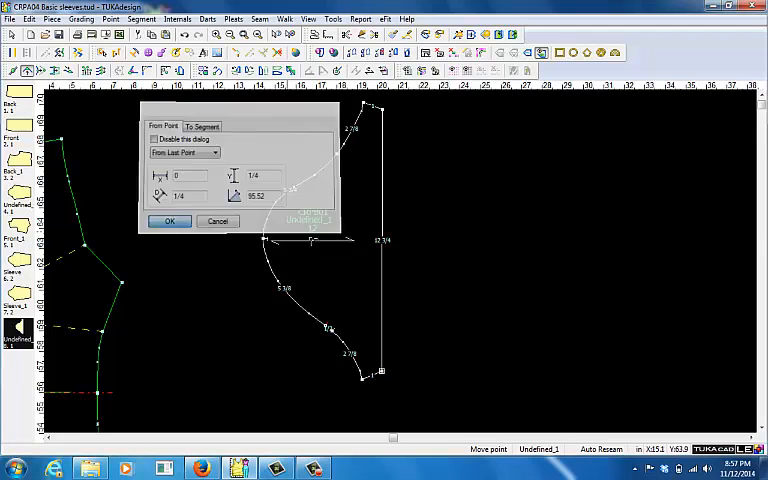
click(168, 220)
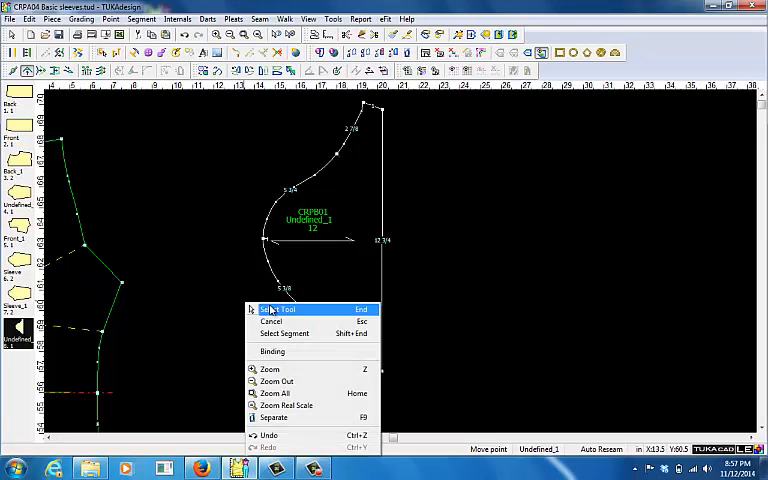
- End point moving and return to the Select tool with the narrowed outline kept
click(280, 308)
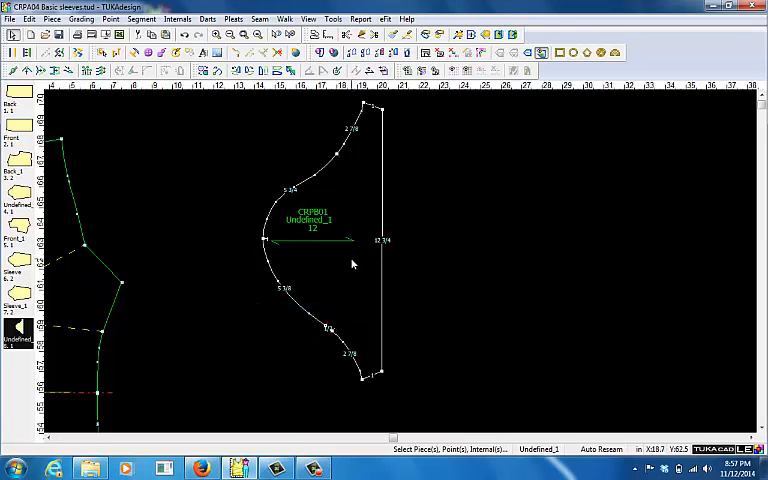
mouse_move(440, 232)
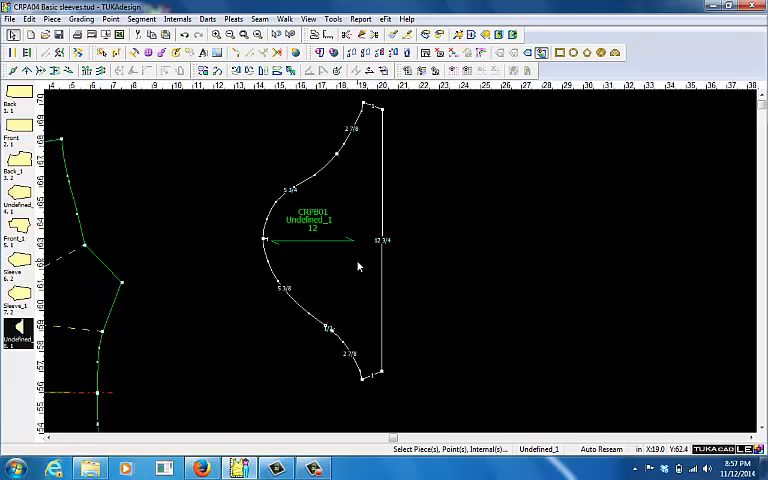
mouse_move(358, 264)
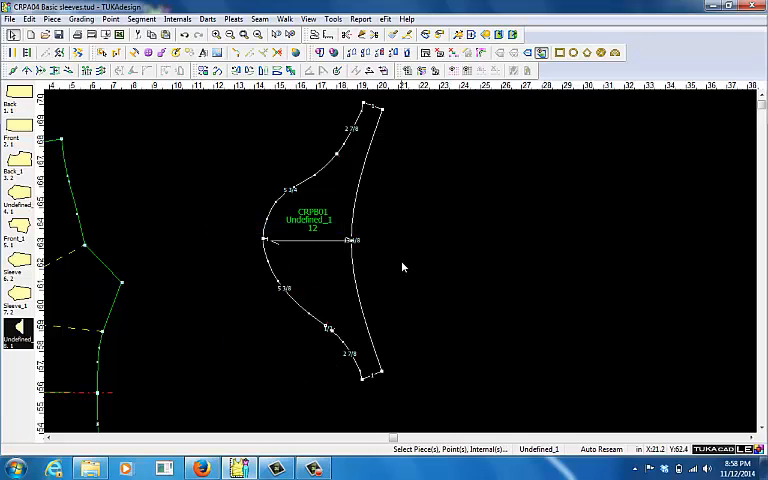
mouse_move(350, 278)
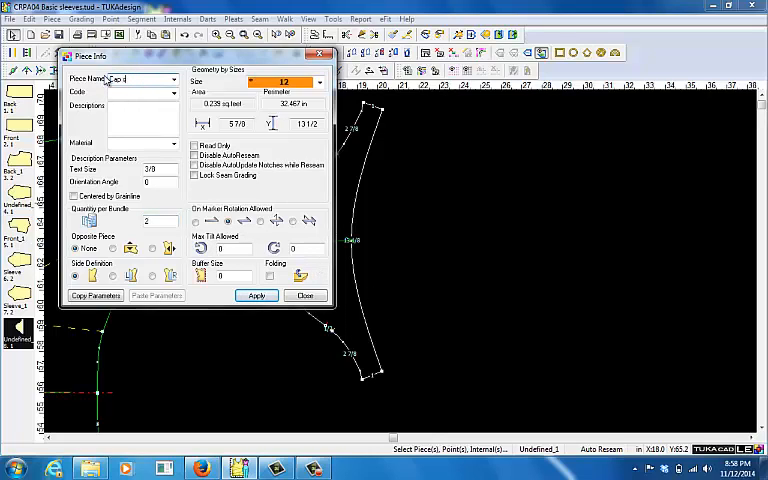
- Name the piece 'Cap sleeve' with code 'sleeve', apply it and accept the even-quantity warning
text(Cap sleeve)
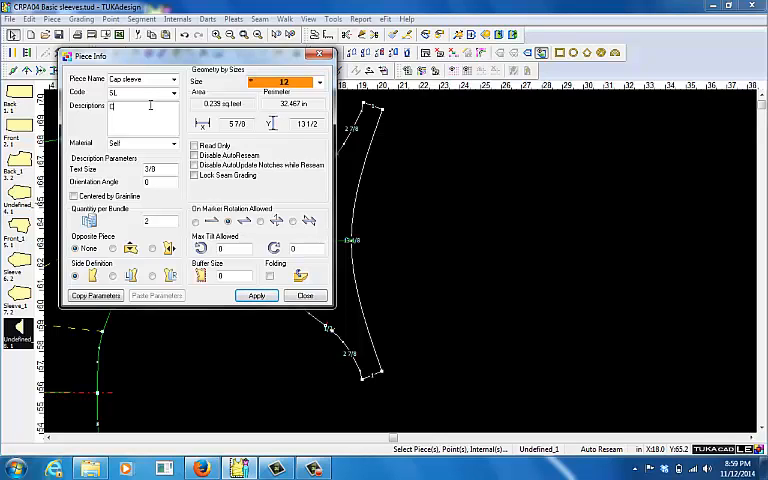
text(sleeve Variations)
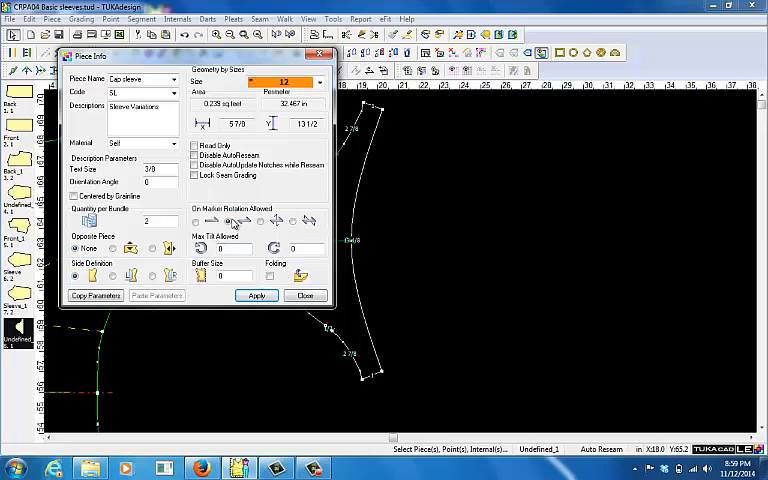
click(256, 296)
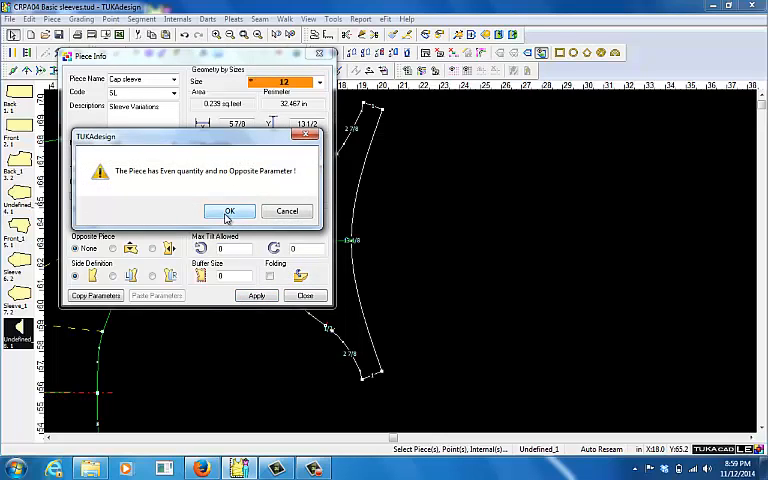
click(228, 212)
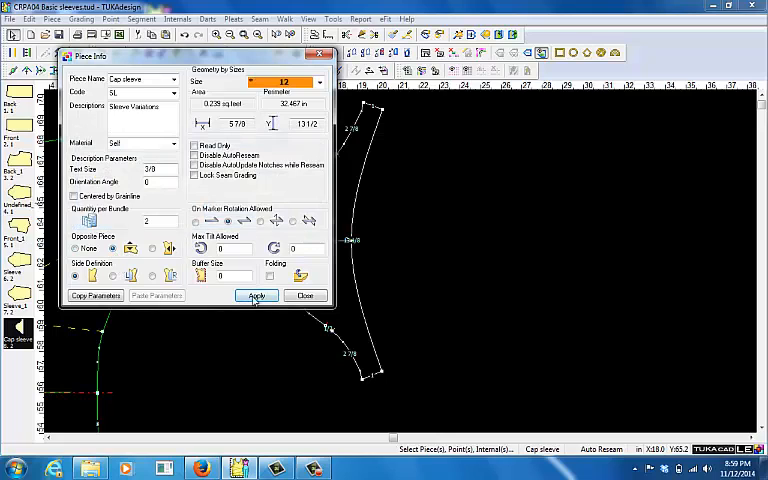
click(256, 296)
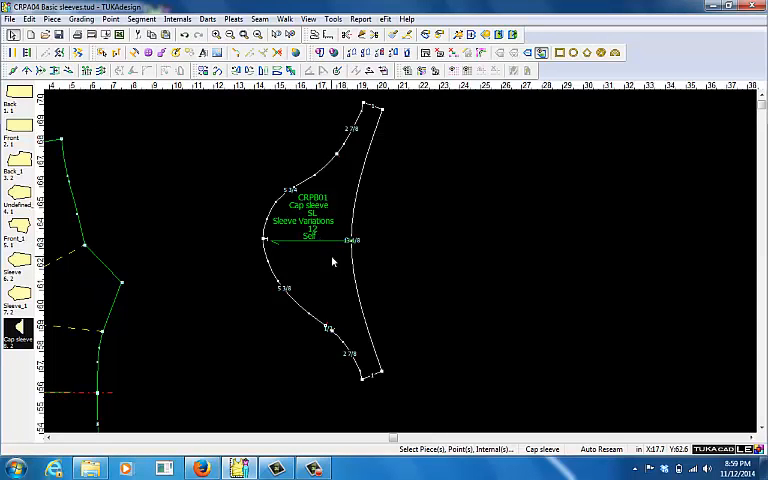
mouse_move(368, 288)
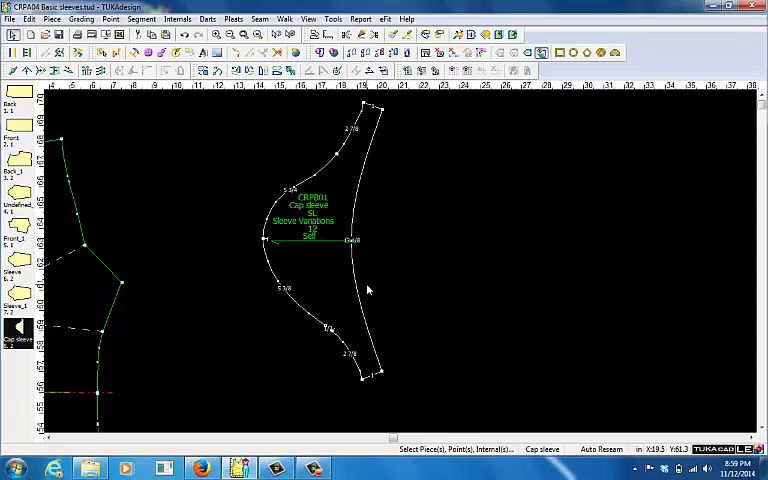
mouse_move(332, 292)
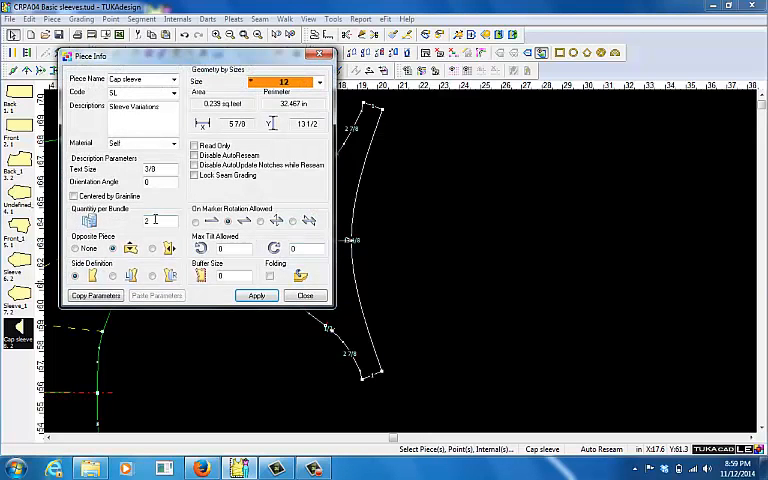
- Set the cut quantity to 4, close the piece details and review the Edit and Piece menus
text(4)
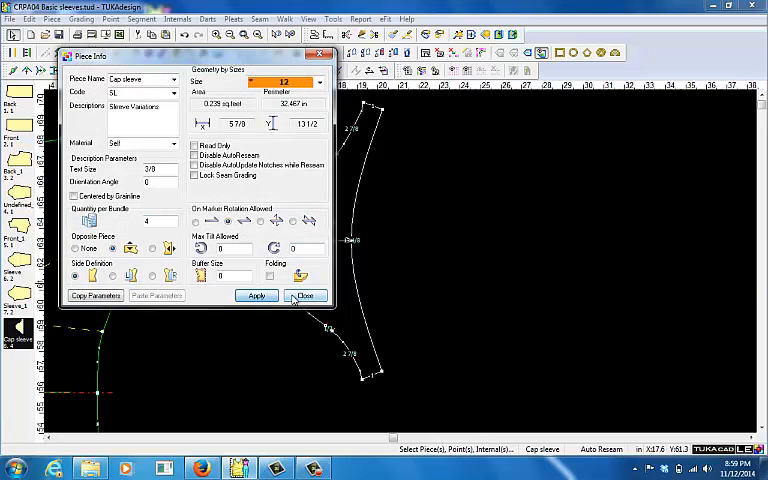
click(306, 296)
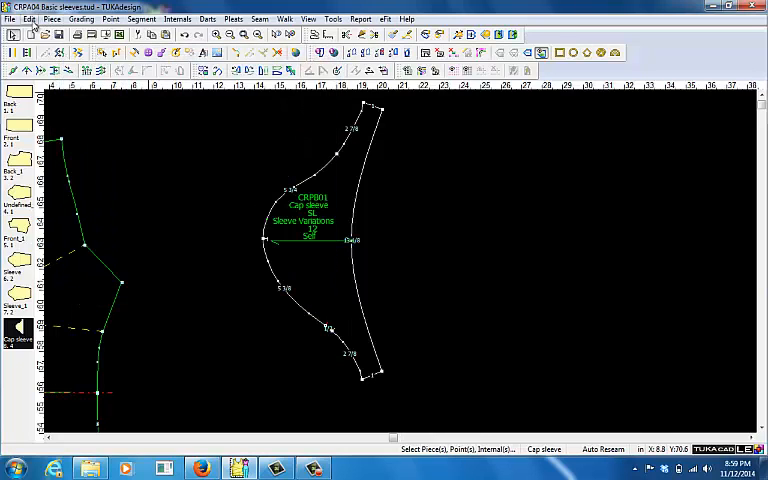
click(28, 18)
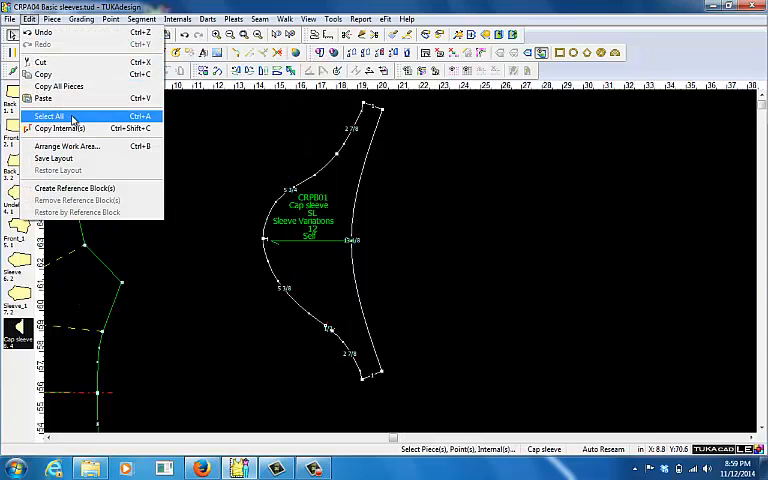
click(52, 18)
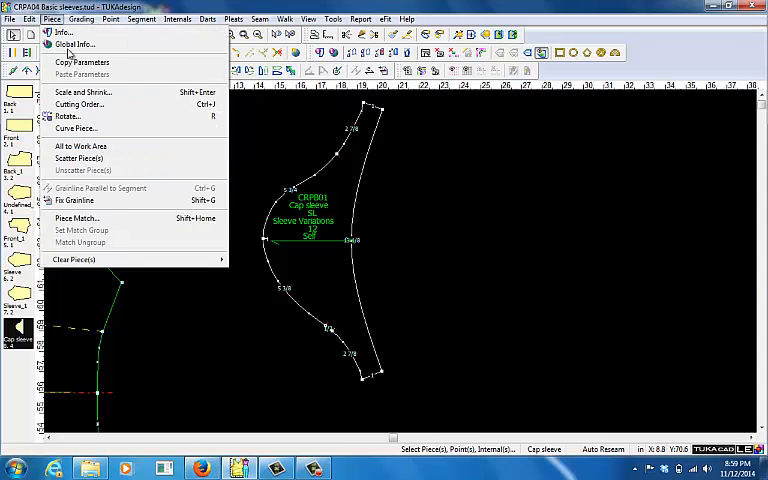